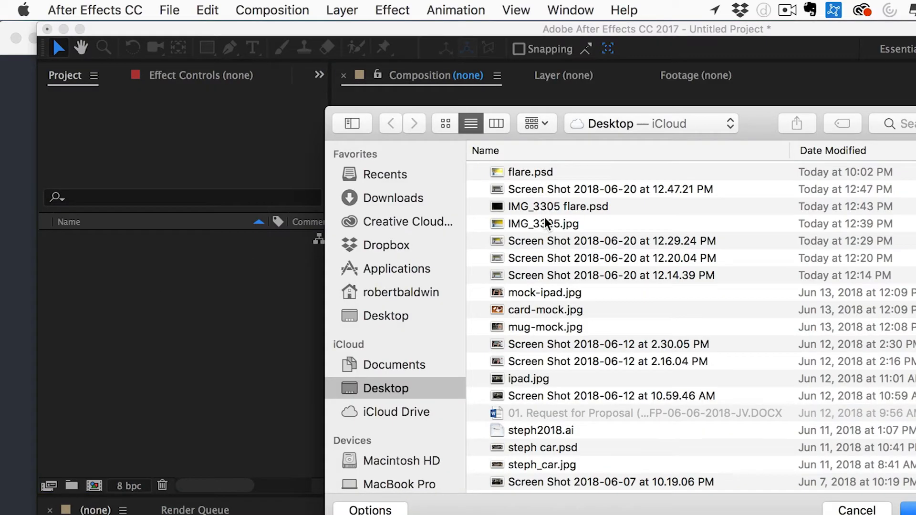
Step: Import the lake photo IMG_3305.jpg and create a composition sized to it
{"action": "double_click", "coordinate": [543, 224]}
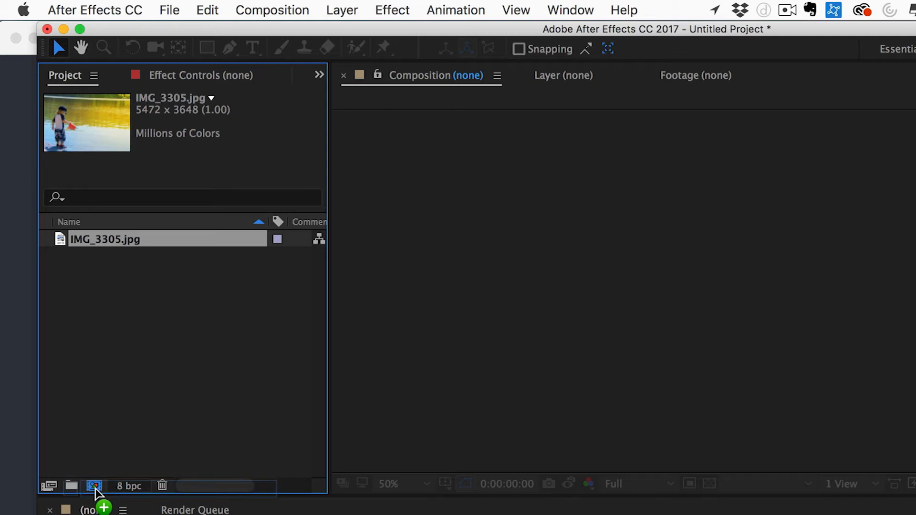
{"action": "left_click", "coordinate": [95, 486]}
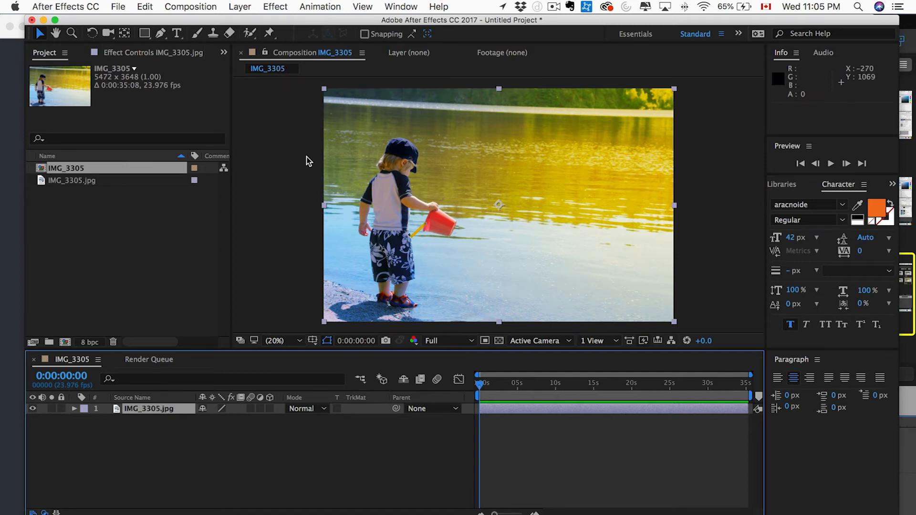
Step: Create a full-comp-size black solid, Black Solid 1, above the photo and select it
{"action": "left_click", "coordinate": [240, 6]}
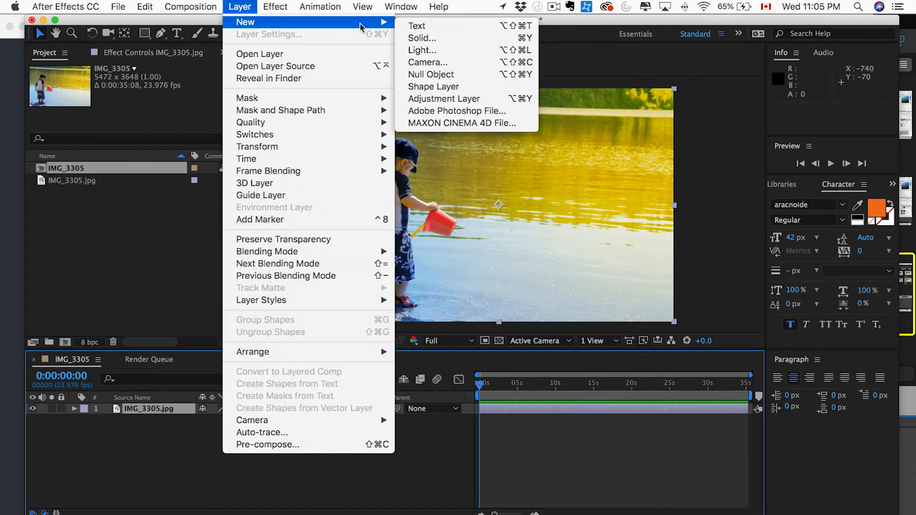
{"action": "left_click", "coordinate": [422, 37]}
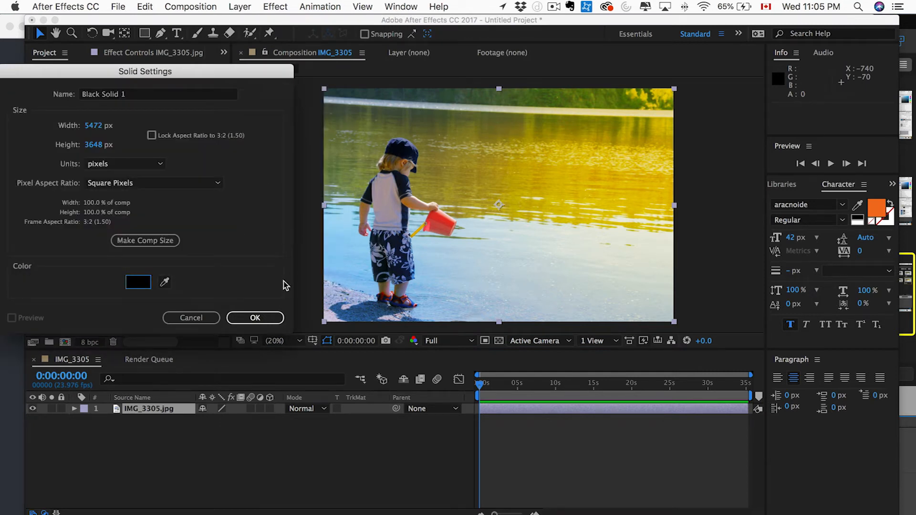
{"action": "left_click", "coordinate": [255, 318]}
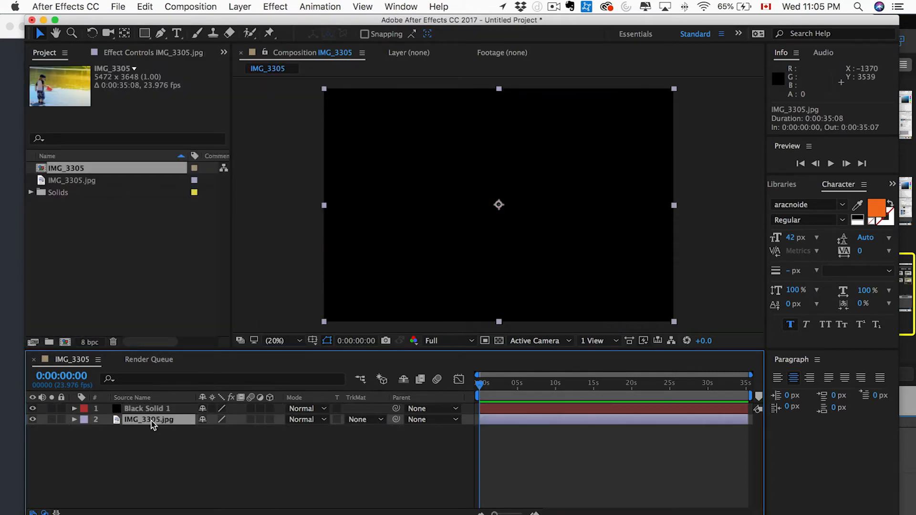
{"action": "left_click", "coordinate": [148, 408]}
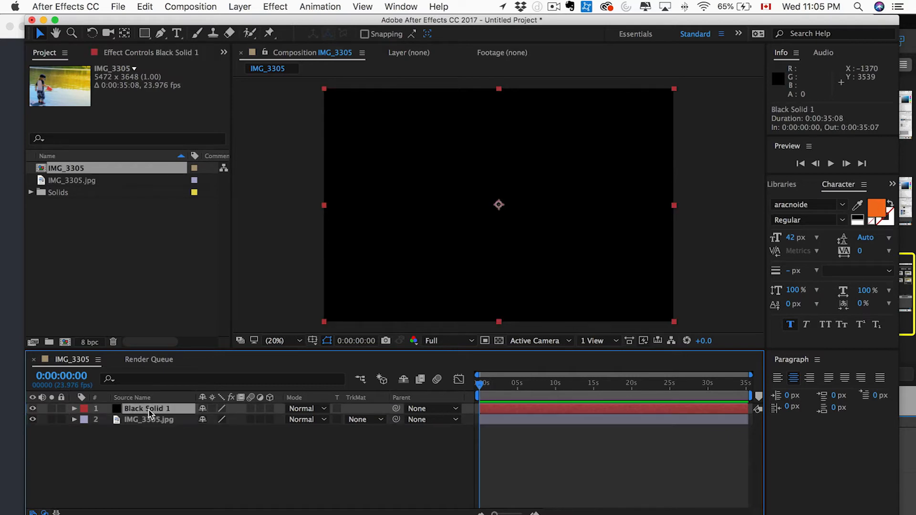
{"action": "left_click", "coordinate": [275, 7]}
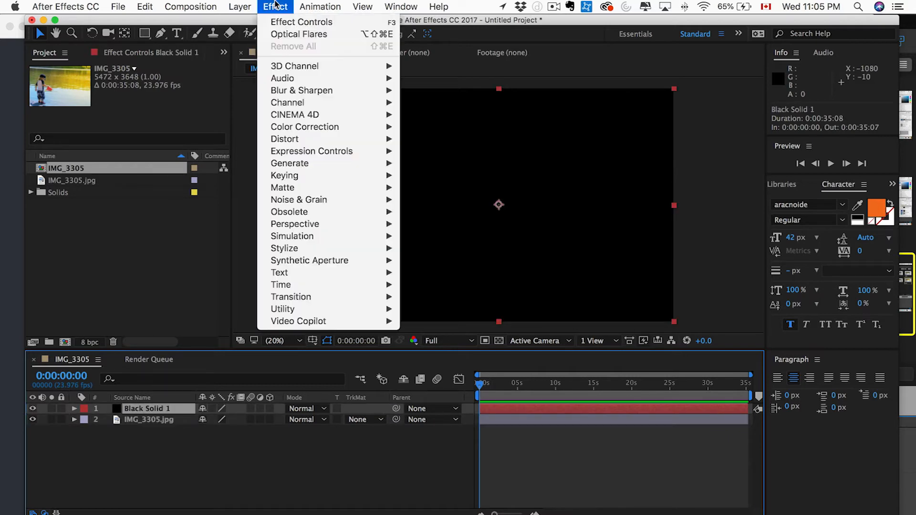
{"action": "mouse_move", "coordinate": [316, 321]}
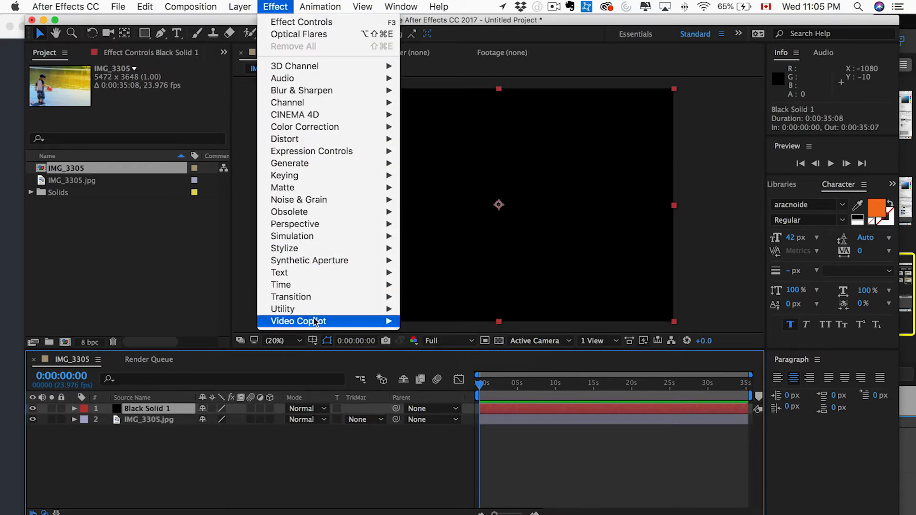
Step: Apply Video Copilot Optical Flares to Black Solid 1 for a default lens flare
{"action": "left_click", "coordinate": [299, 34]}
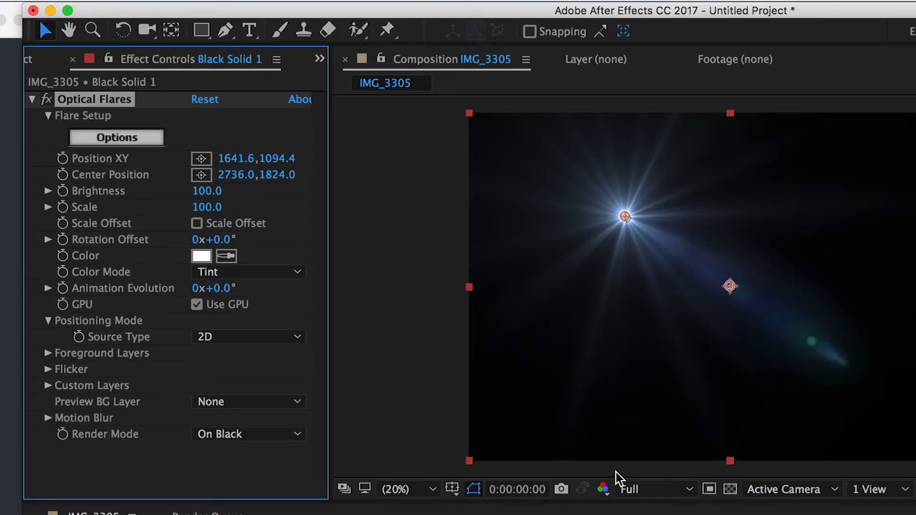
{"action": "mouse_move", "coordinate": [782, 294]}
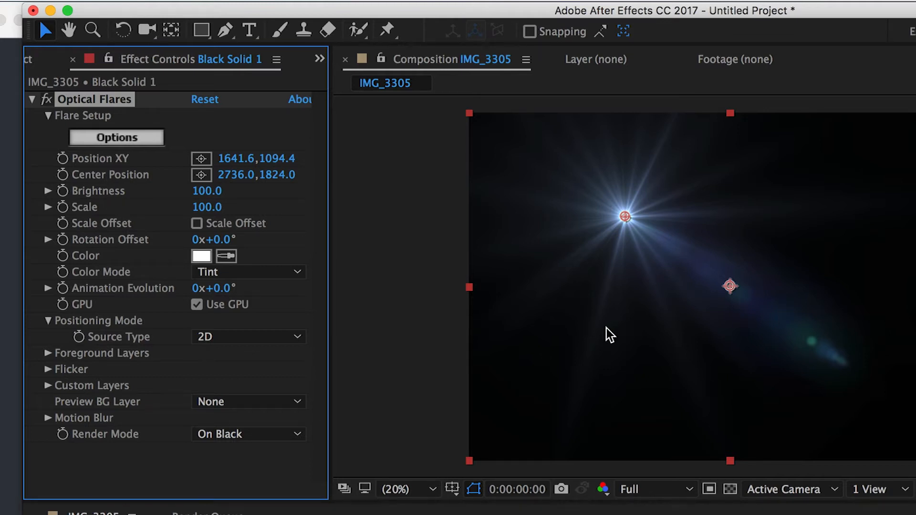
{"action": "mouse_move", "coordinate": [704, 351]}
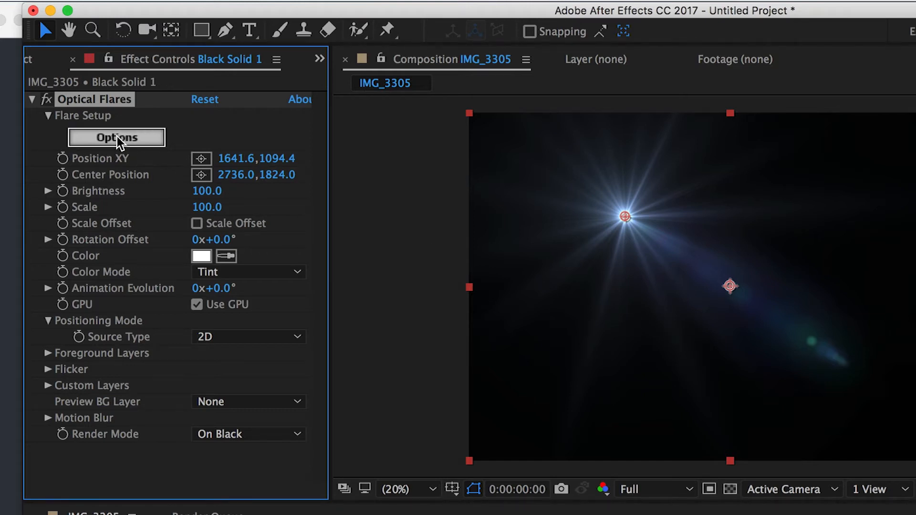
Step: In the Optical Flares options, browse lens objects and enter the Pro Presets folder
{"action": "left_click", "coordinate": [116, 137]}
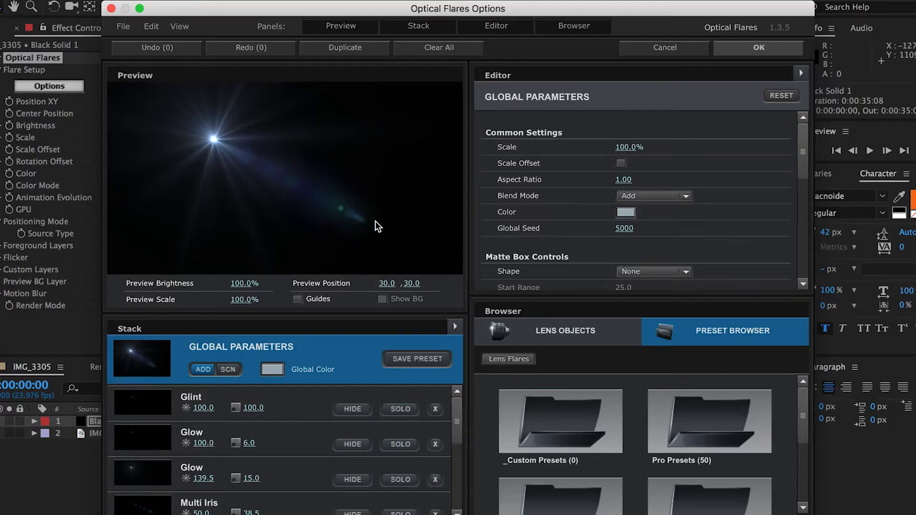
{"action": "left_click", "coordinate": [558, 331]}
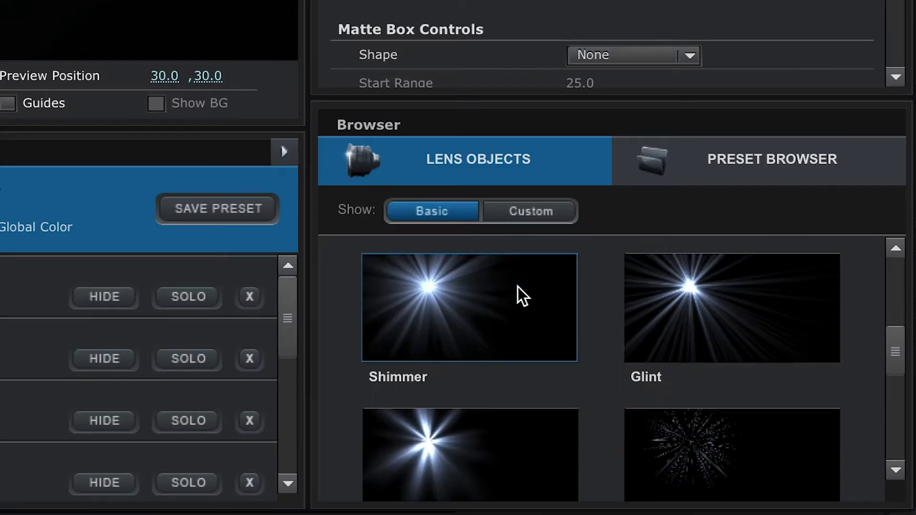
{"action": "scroll", "scroll_direction": "down", "scroll_amount": 3}
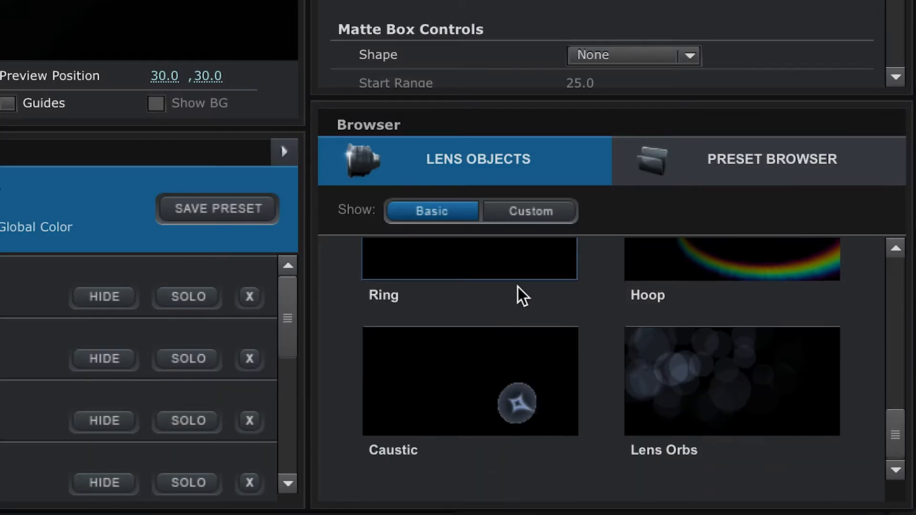
{"action": "scroll", "scroll_direction": "down", "scroll_amount": 3}
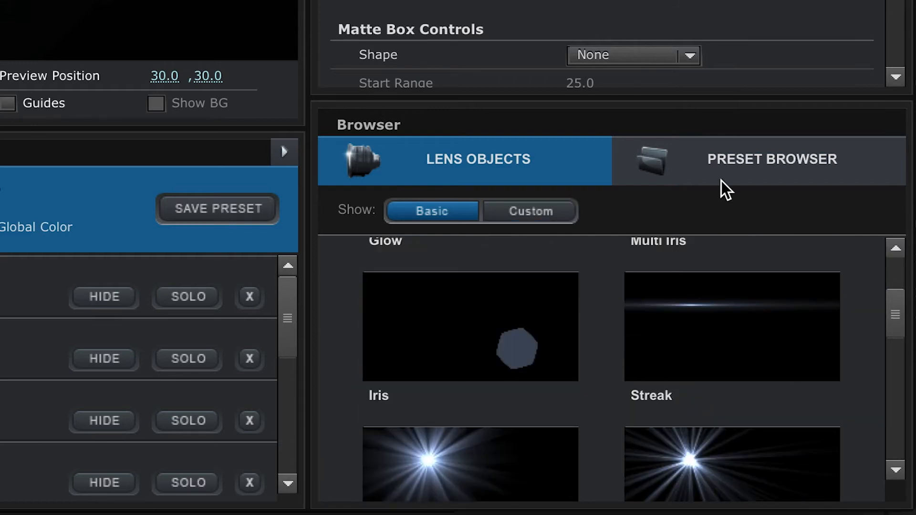
{"action": "left_click", "coordinate": [772, 160]}
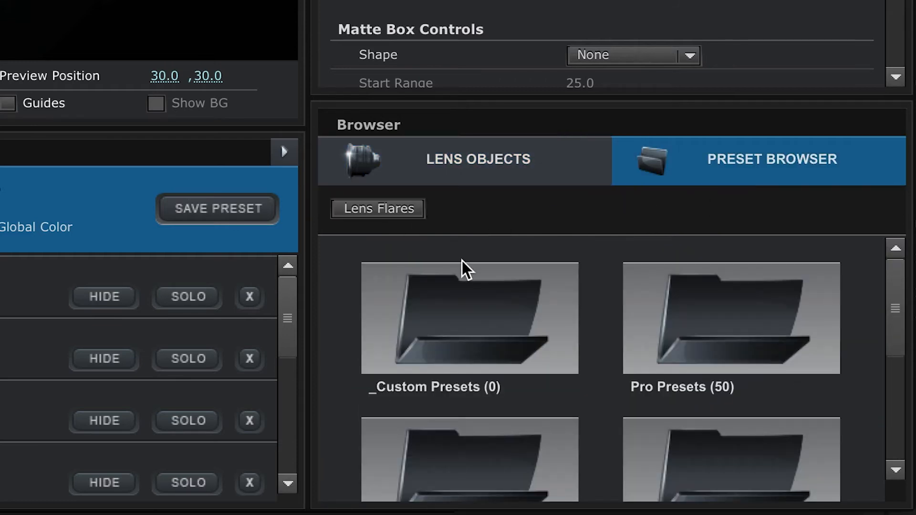
{"action": "double_click", "coordinate": [730, 319]}
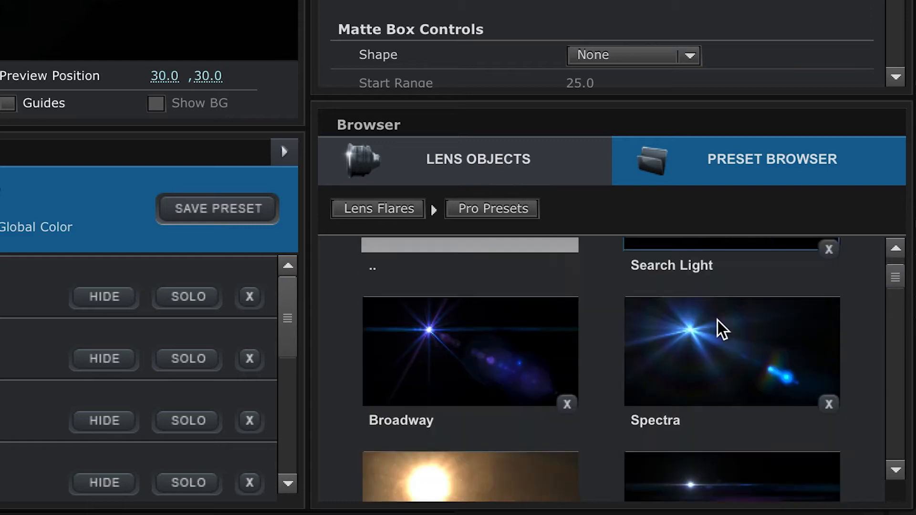
Step: Apply the Opposites Attract preset and accept it back to the composition
{"action": "scroll", "scroll_direction": "down", "scroll_amount": 3}
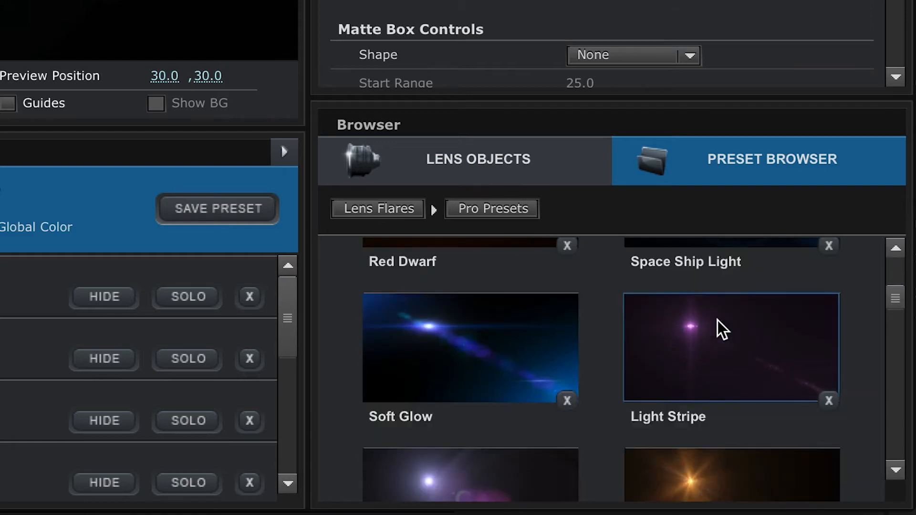
{"action": "scroll", "scroll_direction": "down", "scroll_amount": 3}
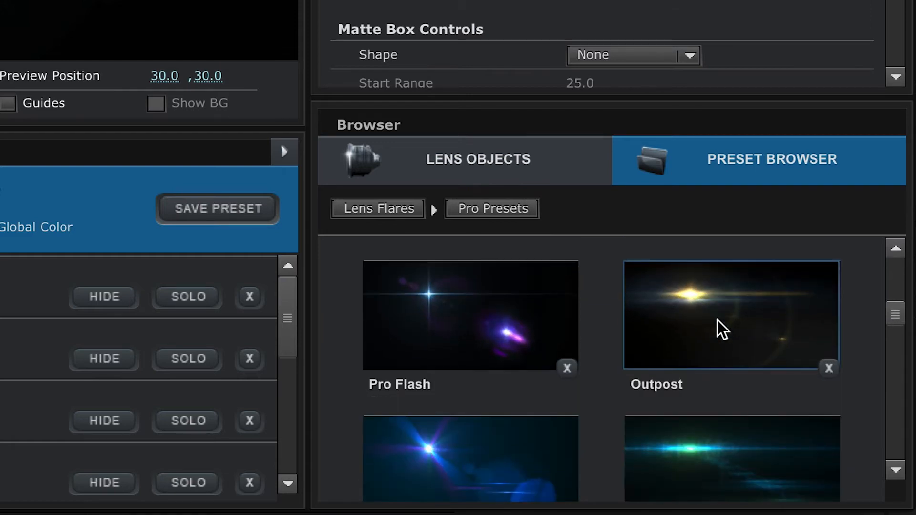
{"action": "scroll", "scroll_direction": "down", "scroll_amount": 3}
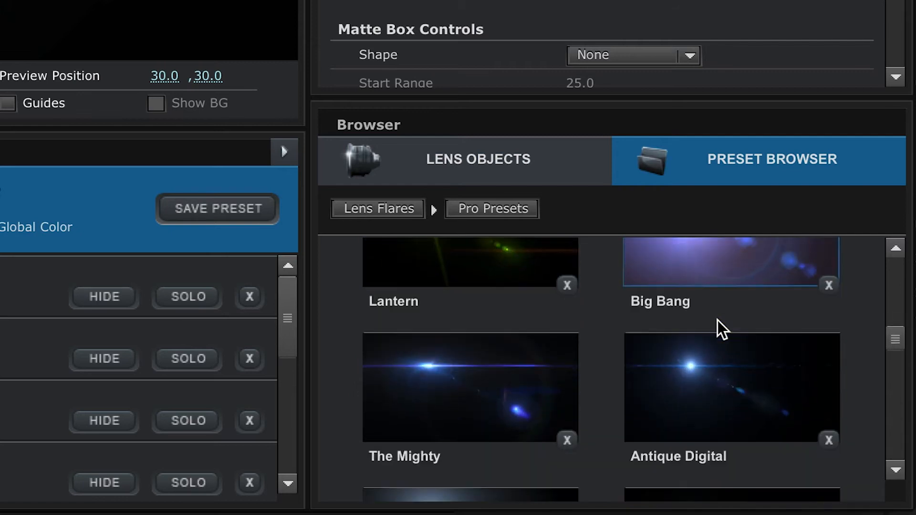
{"action": "scroll", "scroll_direction": "down", "scroll_amount": 3}
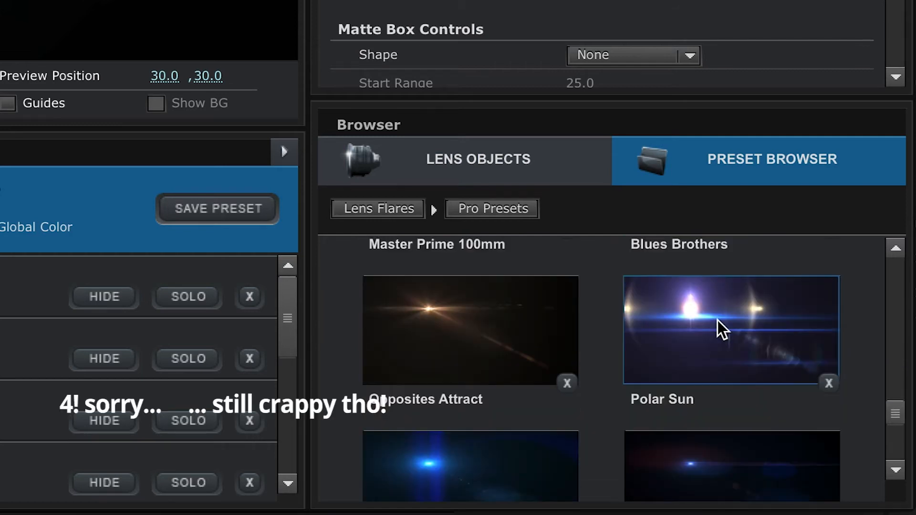
{"action": "scroll", "scroll_direction": "down", "scroll_amount": 3}
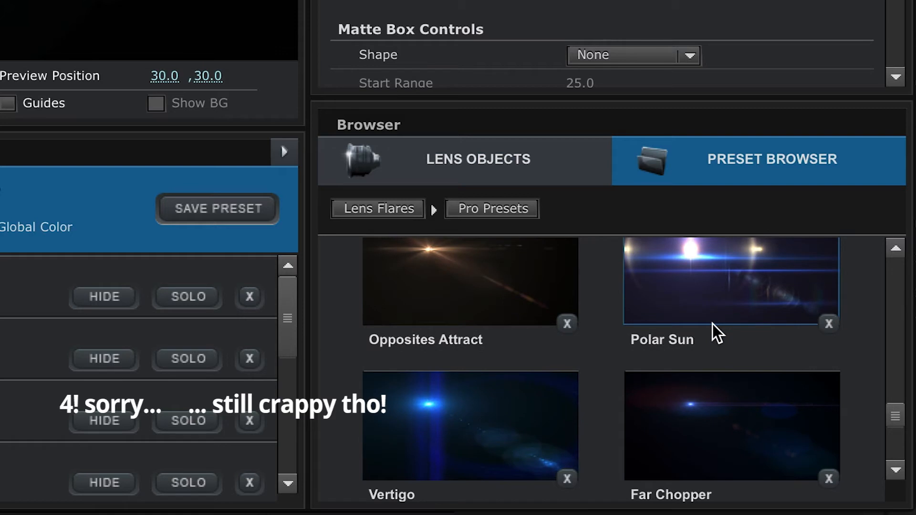
{"action": "scroll", "scroll_direction": "down", "scroll_amount": 3}
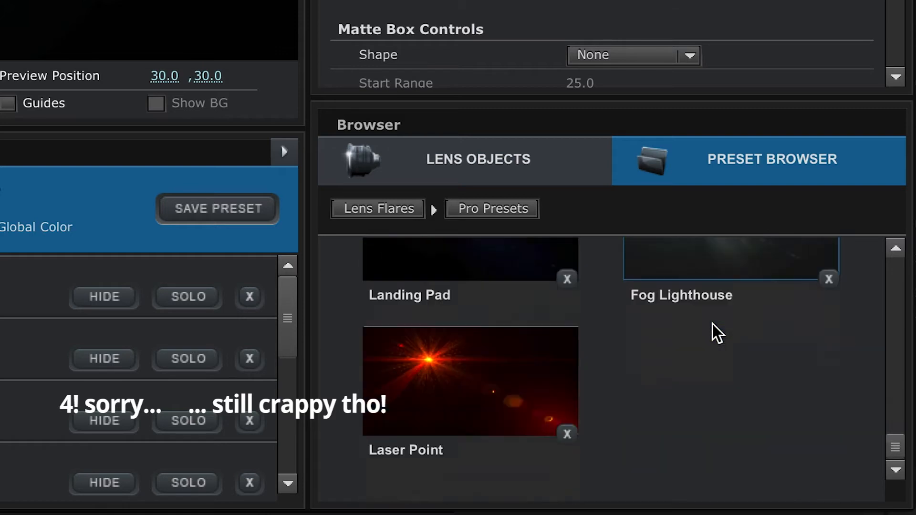
{"action": "scroll", "scroll_direction": "down", "scroll_amount": 3}
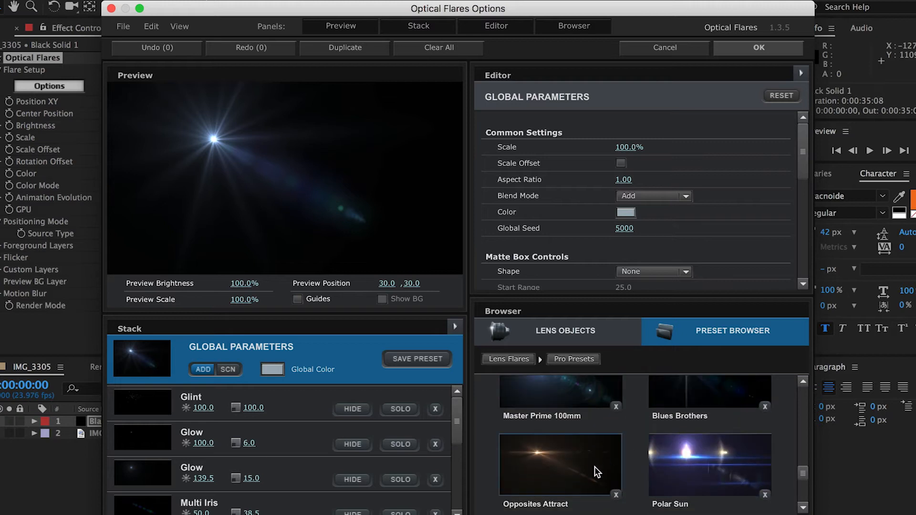
{"action": "double_click", "coordinate": [560, 465]}
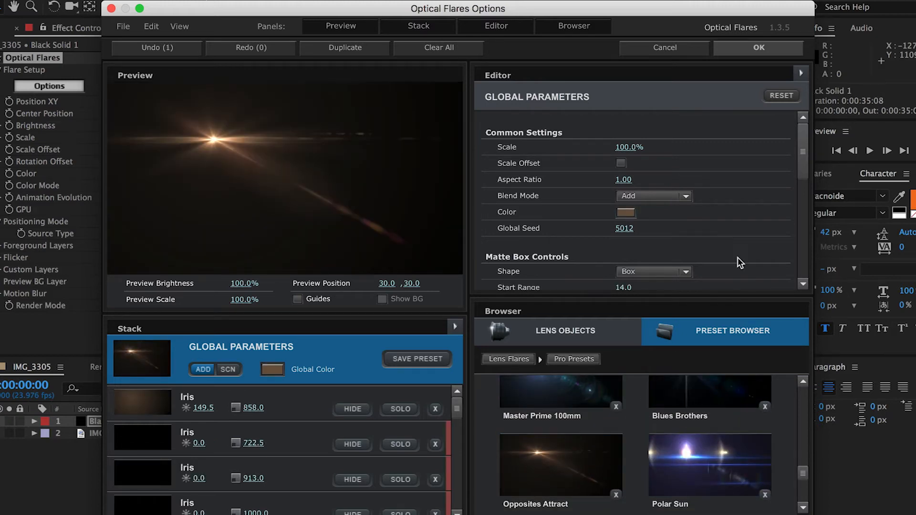
{"action": "left_click", "coordinate": [759, 48]}
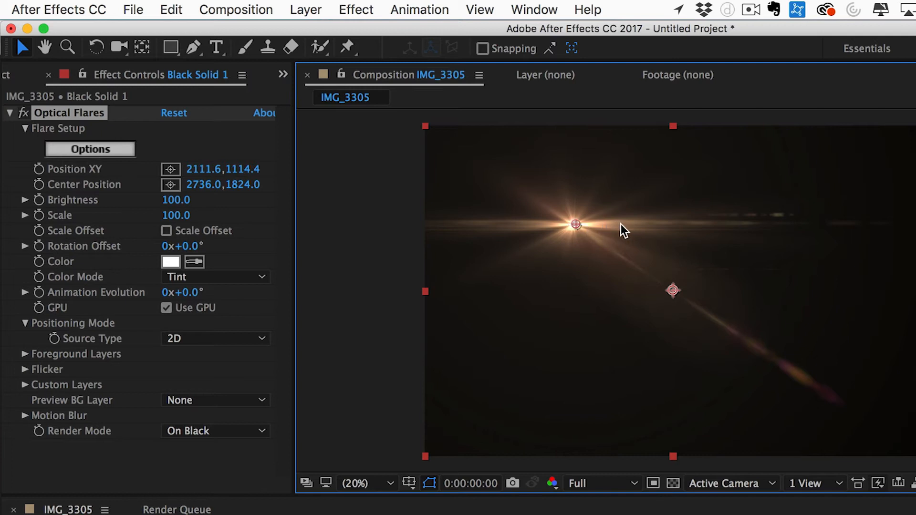
Step: Place the flare light source upper right and its center point just below-left of centre
{"action": "left_click_drag", "start_coordinate": [576, 223], "coordinate": [801, 228]}
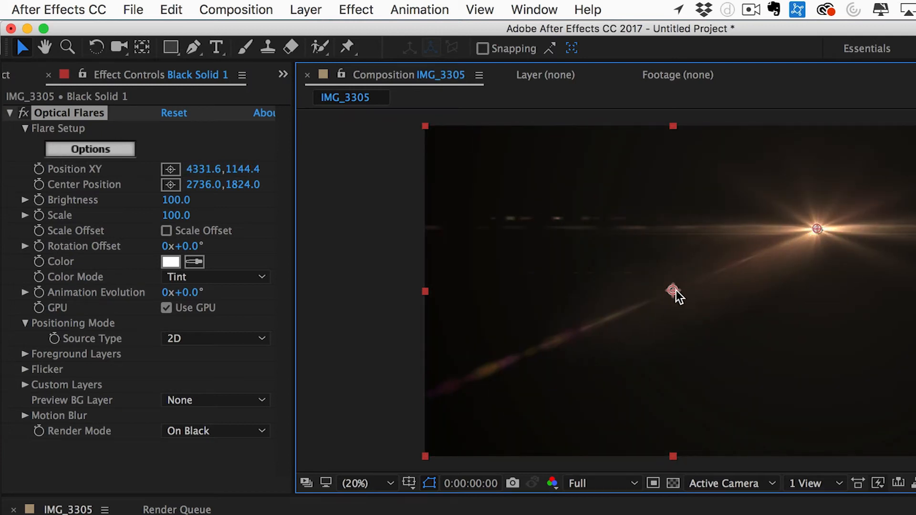
{"action": "left_click_drag", "start_coordinate": [672, 290], "coordinate": [692, 343]}
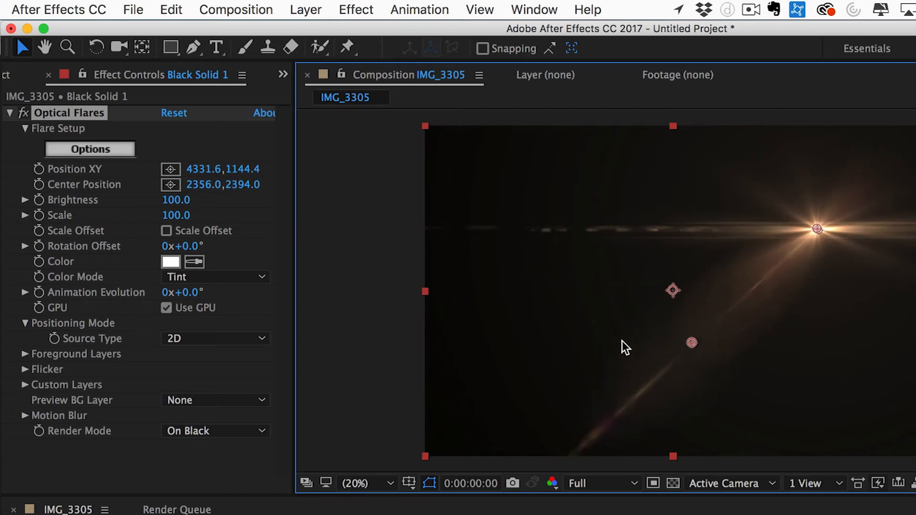
{"action": "left_click_drag", "start_coordinate": [692, 342], "coordinate": [526, 290]}
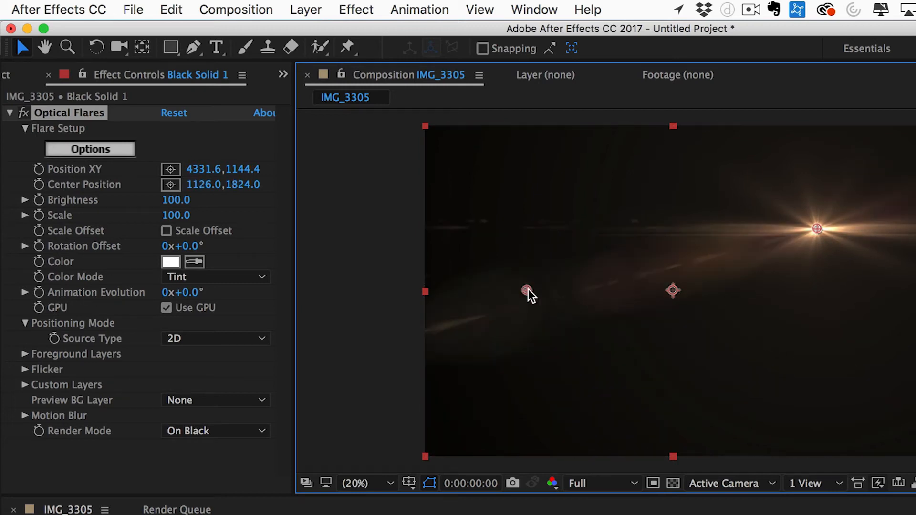
{"action": "left_click_drag", "start_coordinate": [526, 290], "coordinate": [501, 338]}
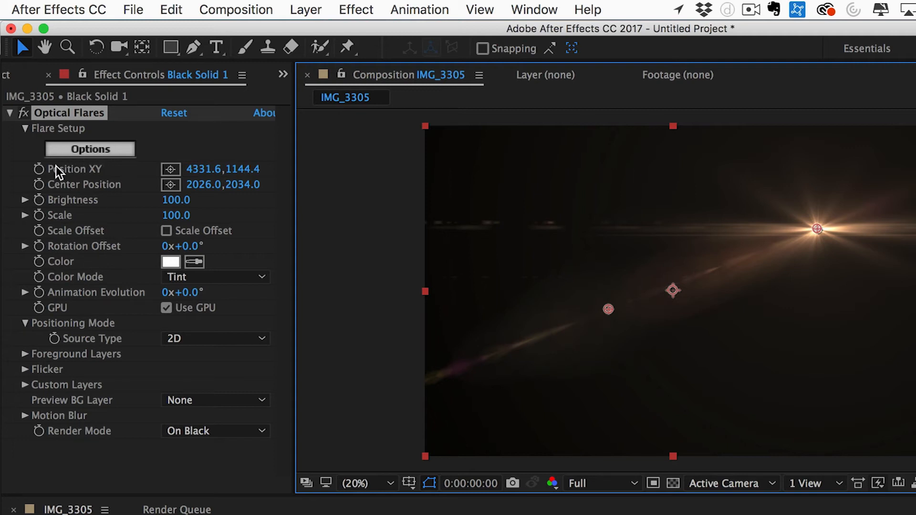
{"action": "mouse_move", "coordinate": [47, 199]}
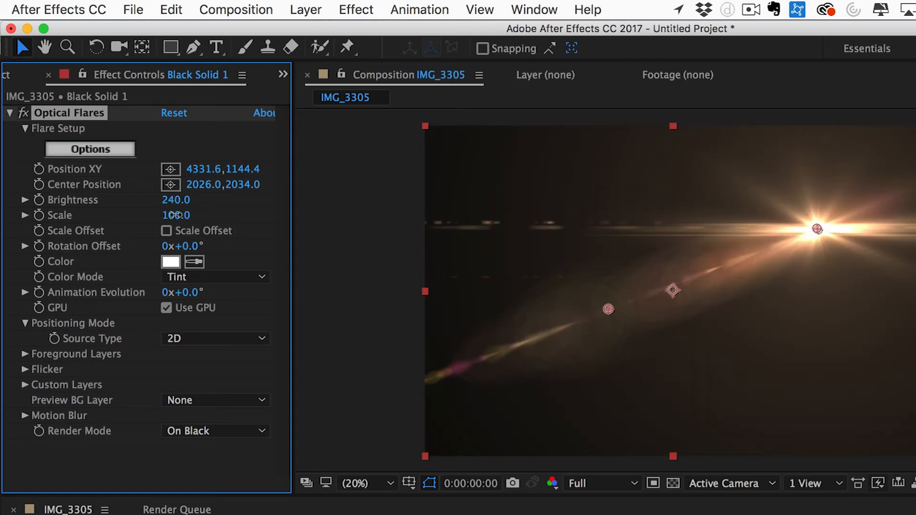
Step: Scrub the flare Scale up to 110 and set Brightness to 240
{"action": "left_click_drag", "start_coordinate": [176, 215], "coordinate": [193, 215]}
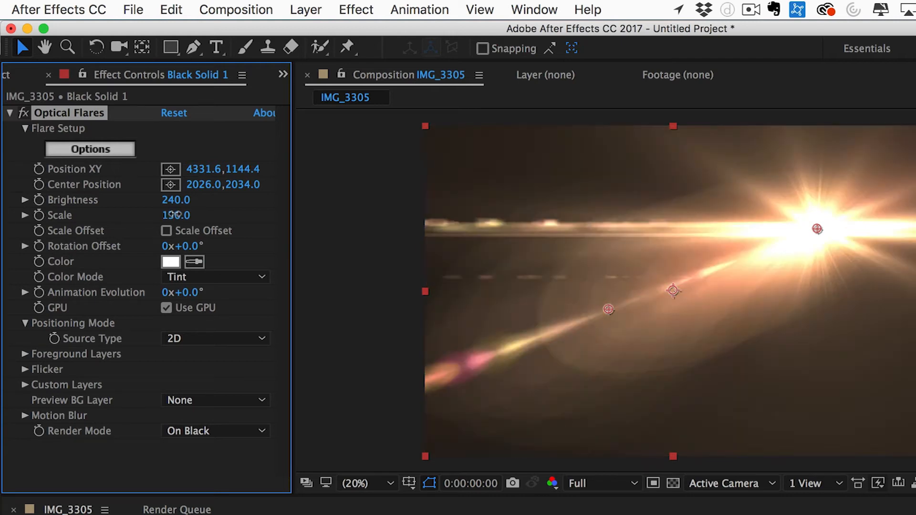
{"action": "left_click_drag", "start_coordinate": [176, 215], "coordinate": [187, 214]}
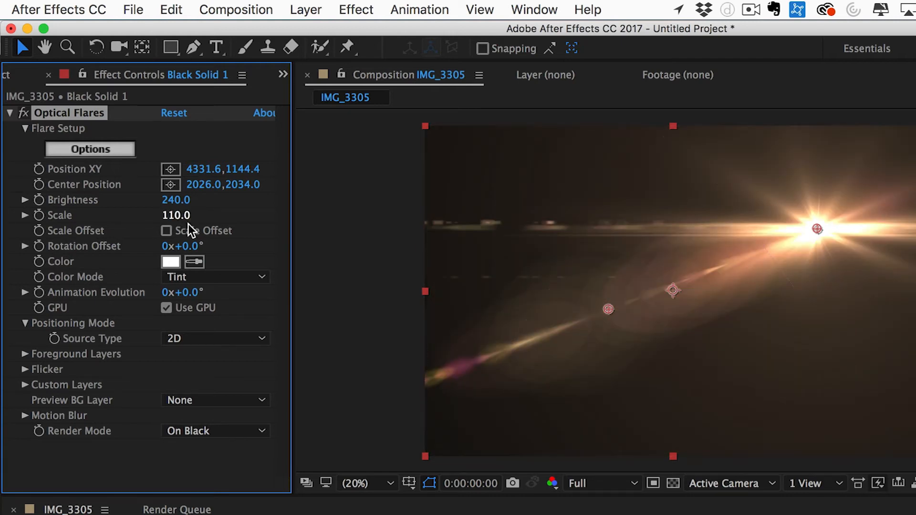
{"action": "left_click", "coordinate": [170, 262]}
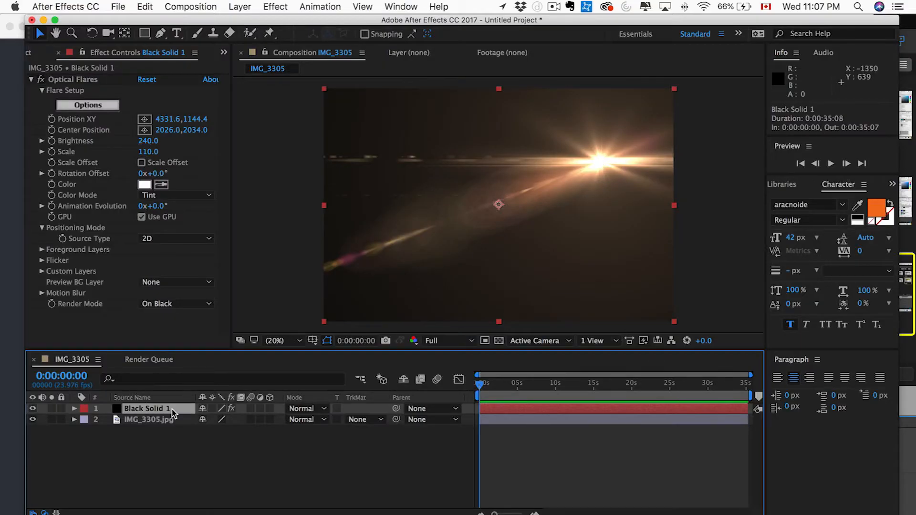
Step: Set Black Solid 1 to Add mode and move the flare source near the top-right corner
{"action": "left_click", "coordinate": [306, 408]}
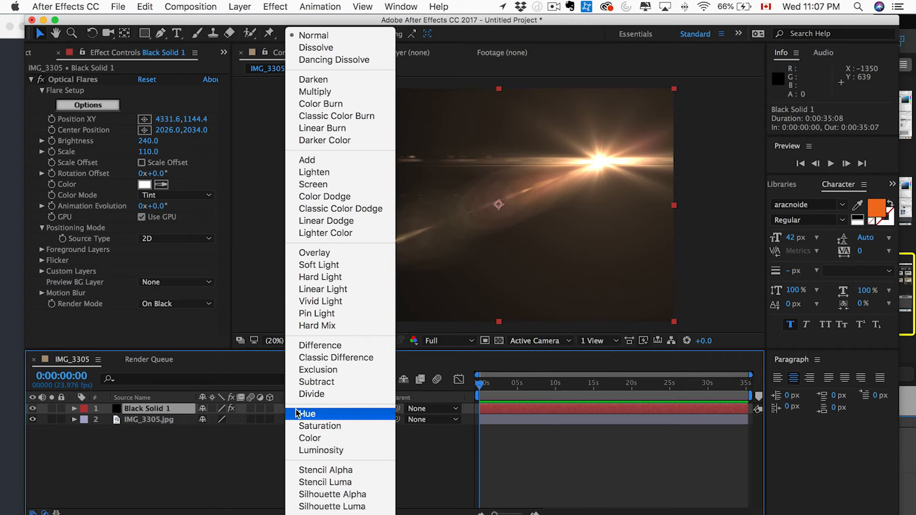
{"action": "mouse_move", "coordinate": [308, 160]}
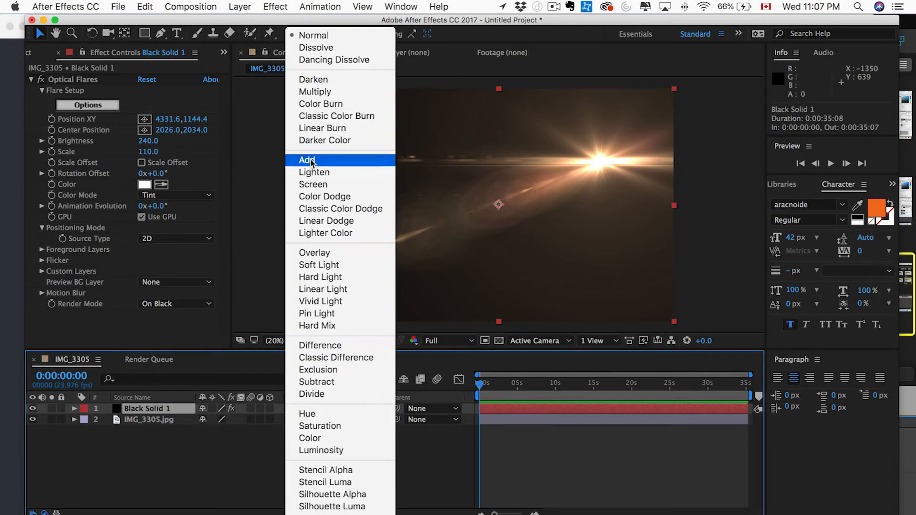
{"action": "left_click", "coordinate": [307, 160]}
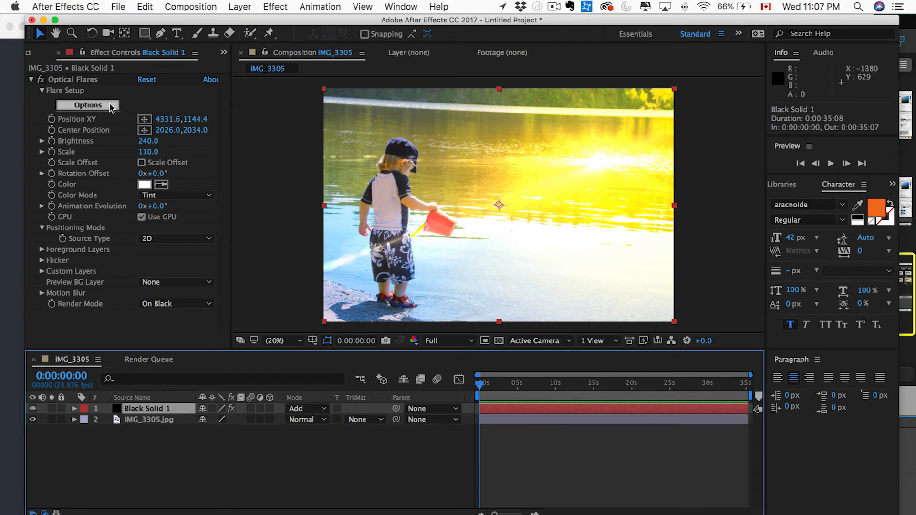
{"action": "mouse_move", "coordinate": [84, 97]}
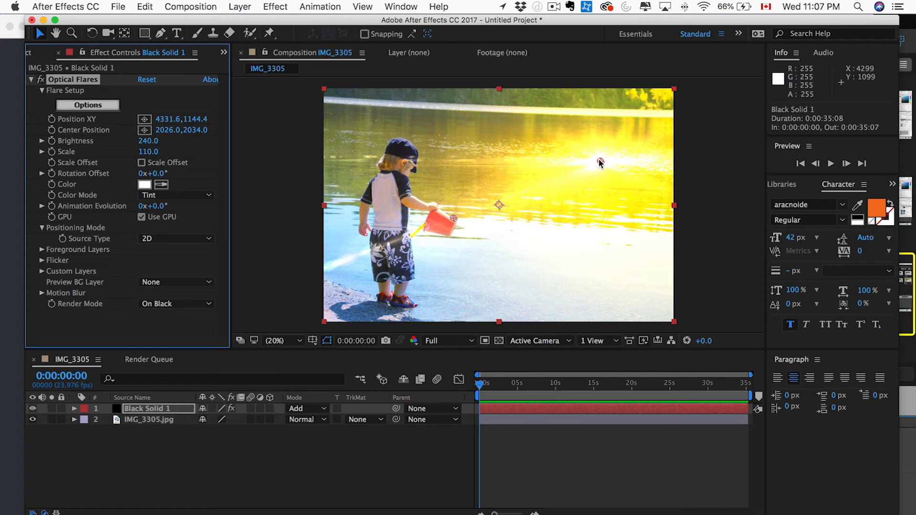
{"action": "left_click_drag", "start_coordinate": [601, 163], "coordinate": [628, 135]}
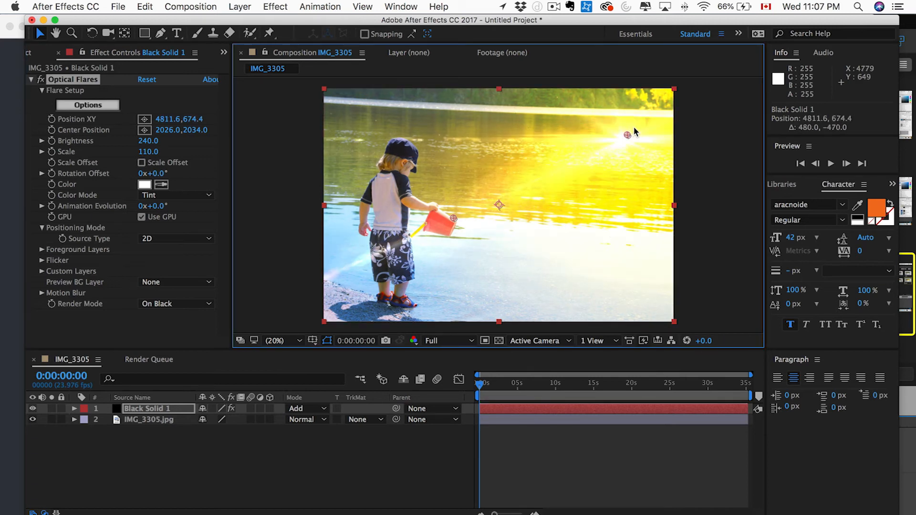
{"action": "left_click_drag", "start_coordinate": [627, 135], "coordinate": [639, 124]}
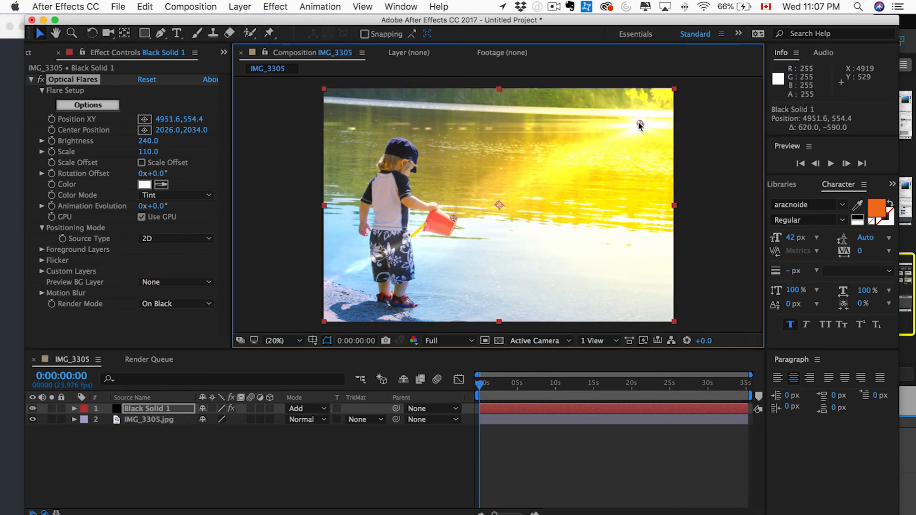
{"action": "left_click_drag", "start_coordinate": [640, 123], "coordinate": [660, 126]}
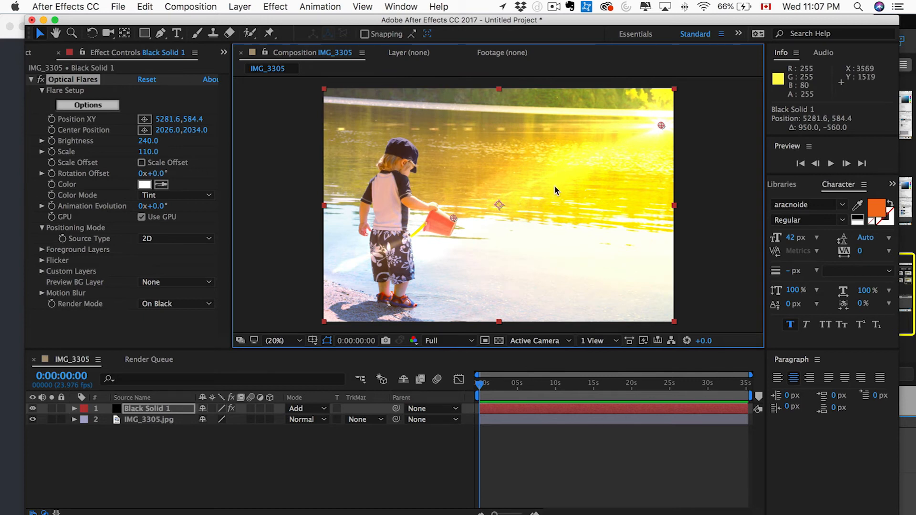
{"action": "mouse_move", "coordinate": [506, 205]}
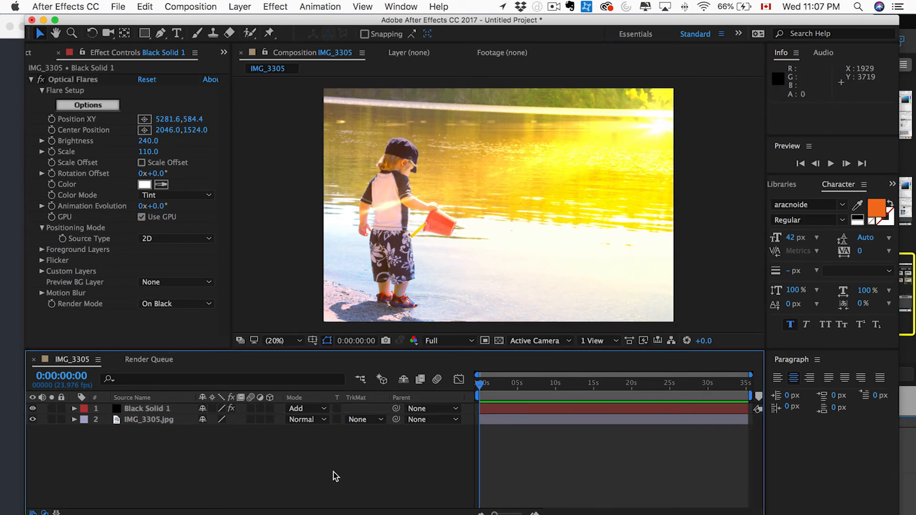
Step: Return the flare layer to Normal mode and set preview Resolution to Full
{"action": "left_click", "coordinate": [306, 409]}
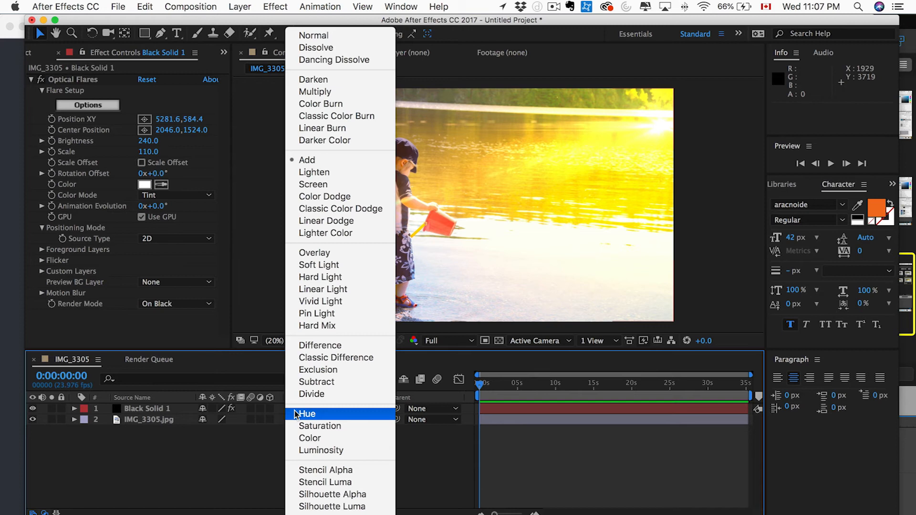
{"action": "left_click", "coordinate": [306, 413]}
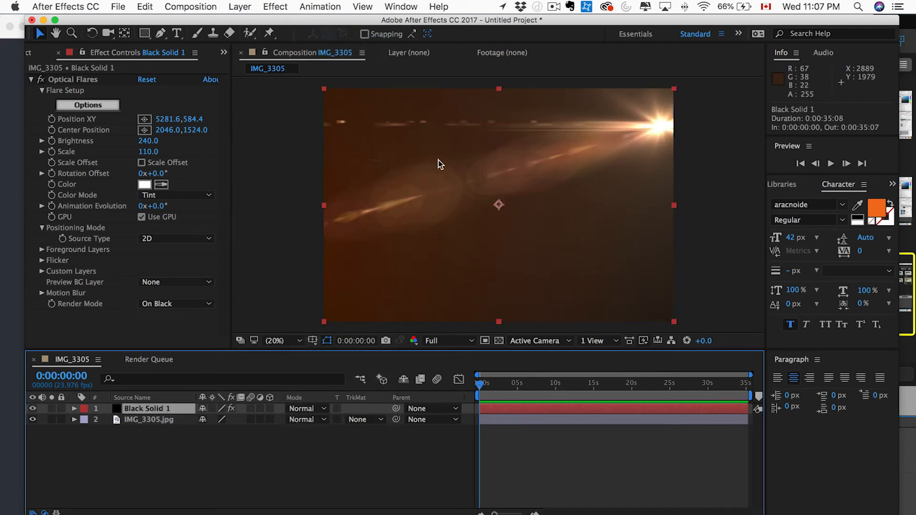
{"action": "mouse_move", "coordinate": [462, 341]}
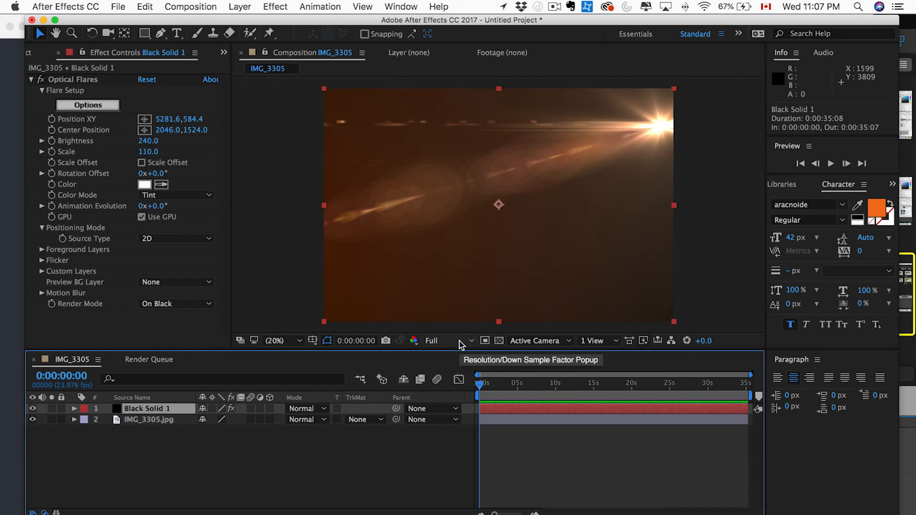
{"action": "left_click", "coordinate": [444, 341]}
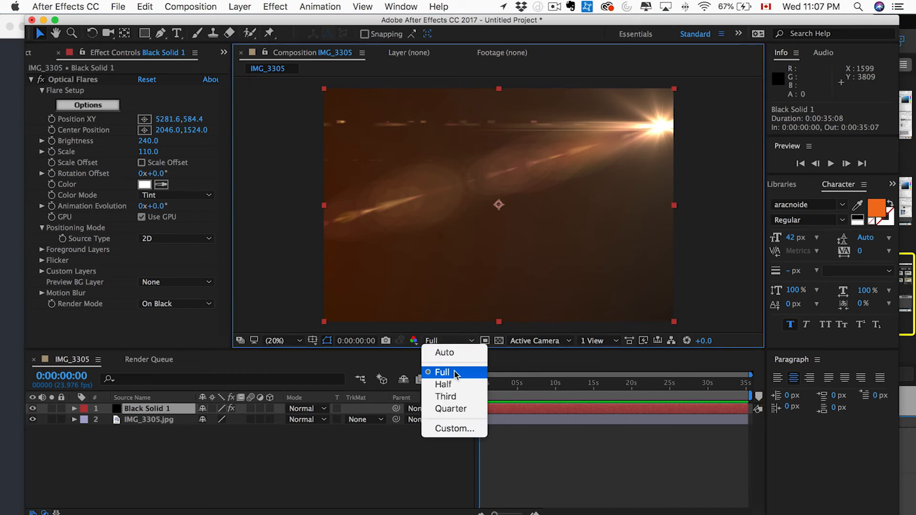
{"action": "mouse_move", "coordinate": [451, 409]}
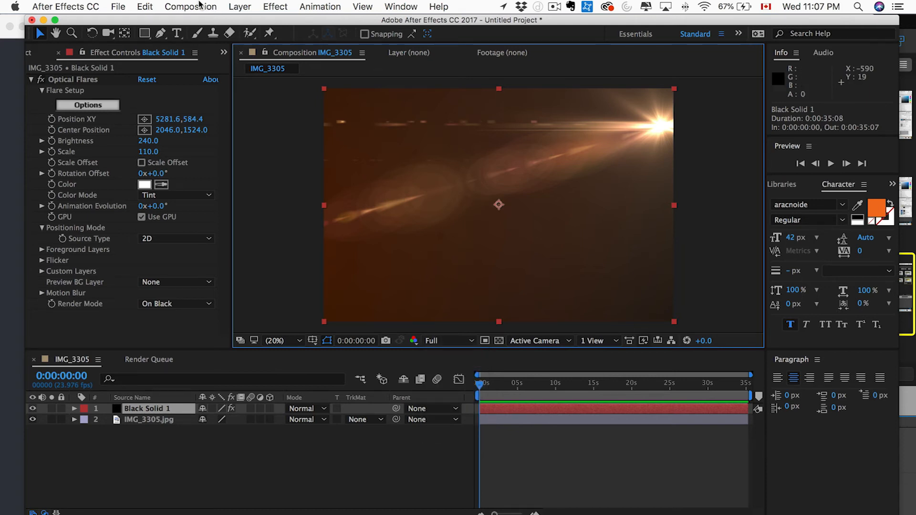
Step: Save the current frame as a Photoshop file named flare1 on the Desktop
{"action": "left_click", "coordinate": [191, 7]}
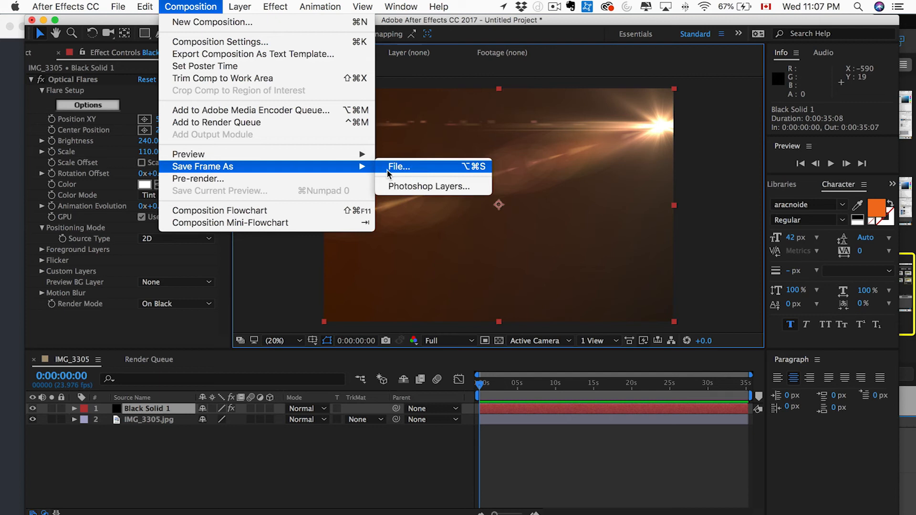
{"action": "left_click", "coordinate": [400, 167]}
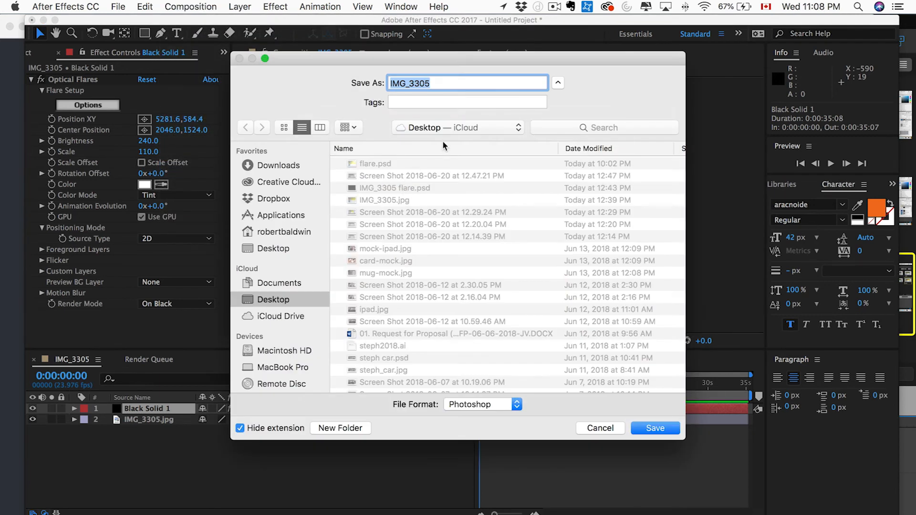
{"action": "type", "text": "flare1"}
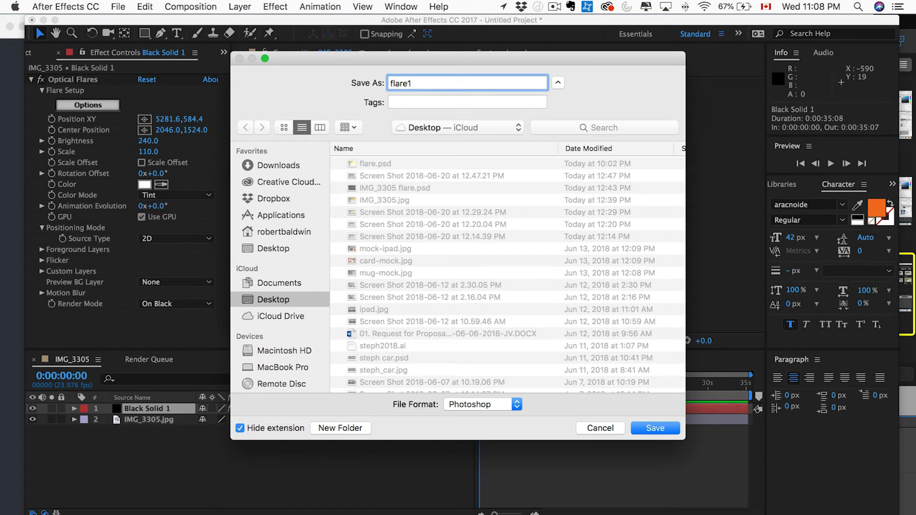
{"action": "left_click", "coordinate": [655, 429]}
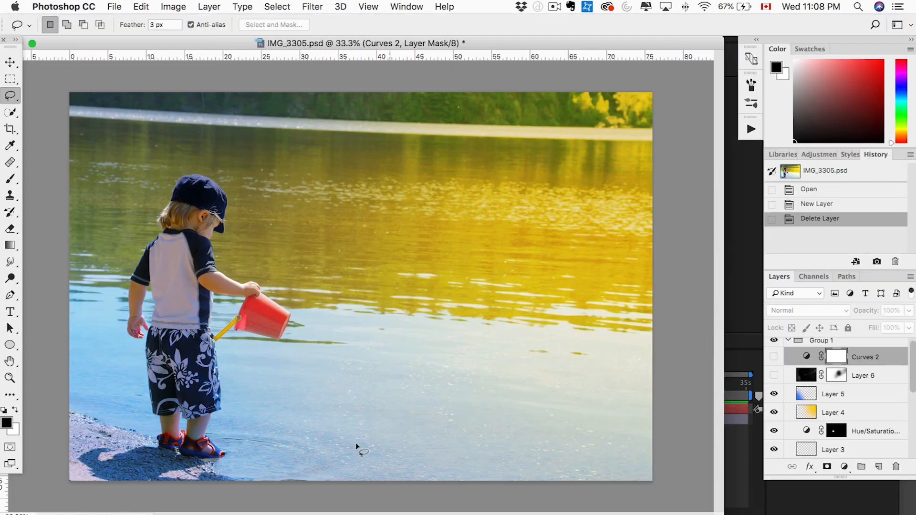
Step: Open flare1.psd, select all, and paste it into IMG_3305.psd as a new layer
{"action": "left_click", "coordinate": [113, 7]}
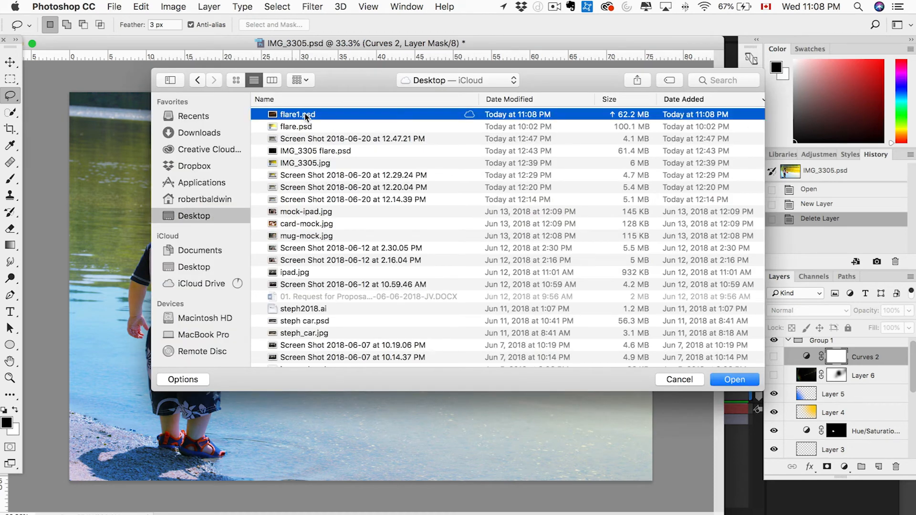
{"action": "left_click", "coordinate": [734, 379]}
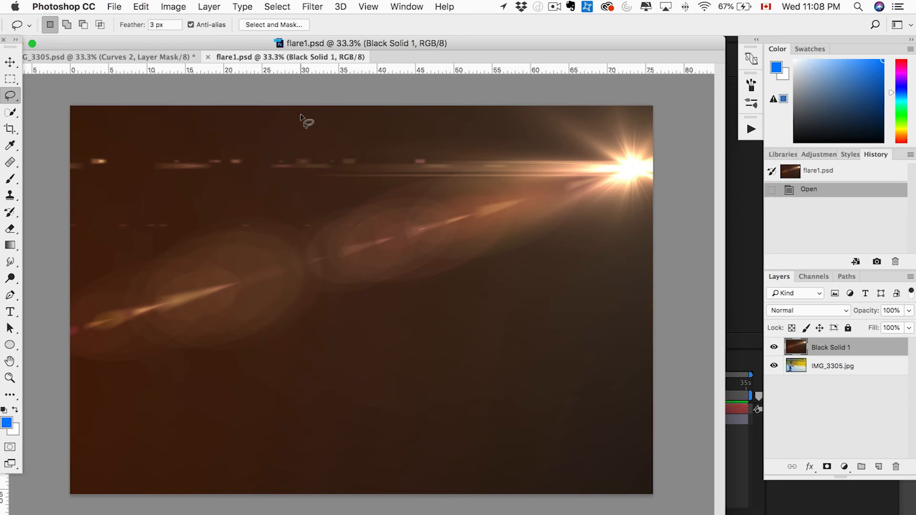
{"action": "left_click", "coordinate": [774, 347]}
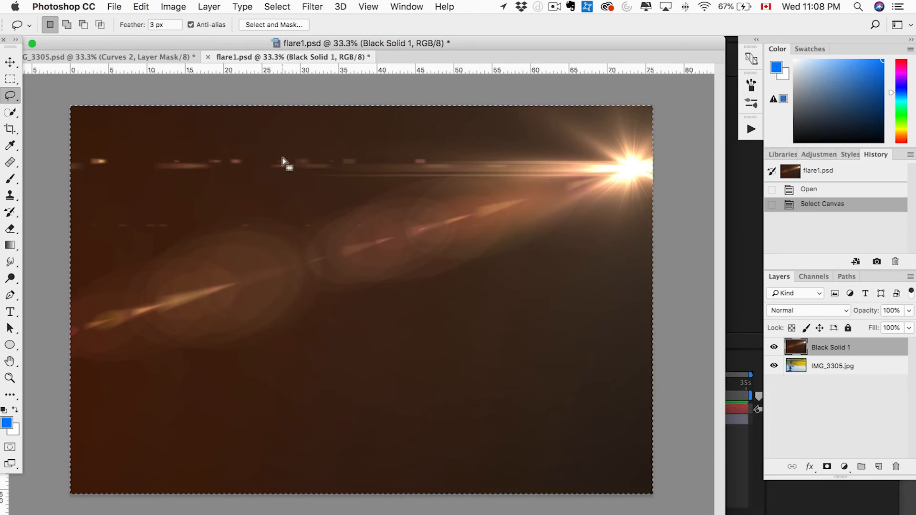
{"action": "left_click", "coordinate": [105, 56]}
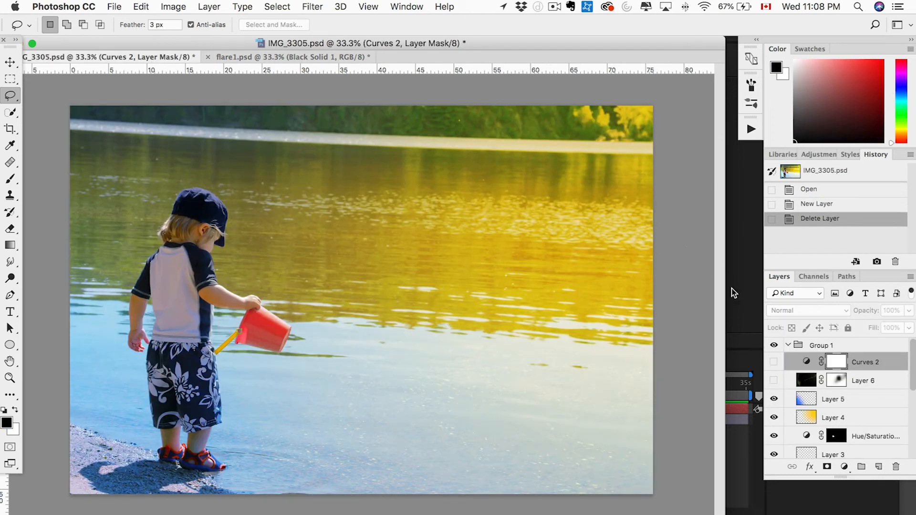
{"action": "mouse_move", "coordinate": [99, 70]}
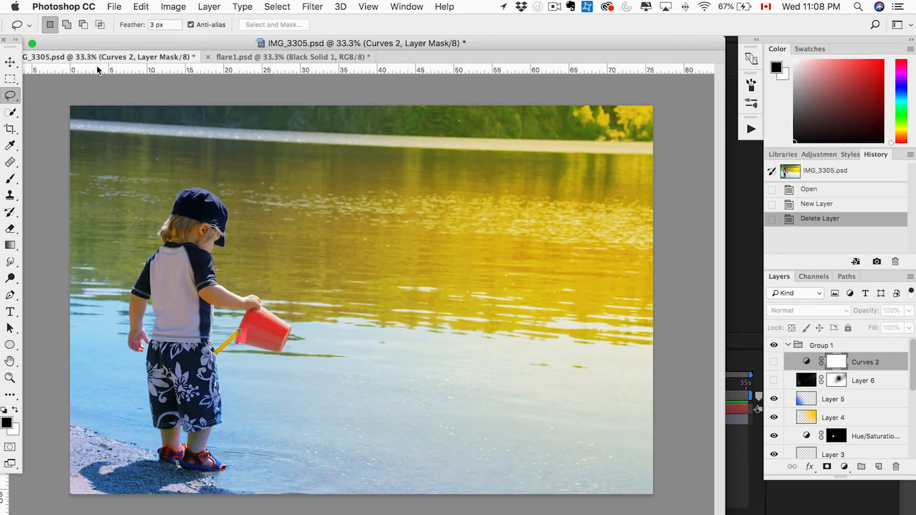
{"action": "left_click", "coordinate": [10, 61]}
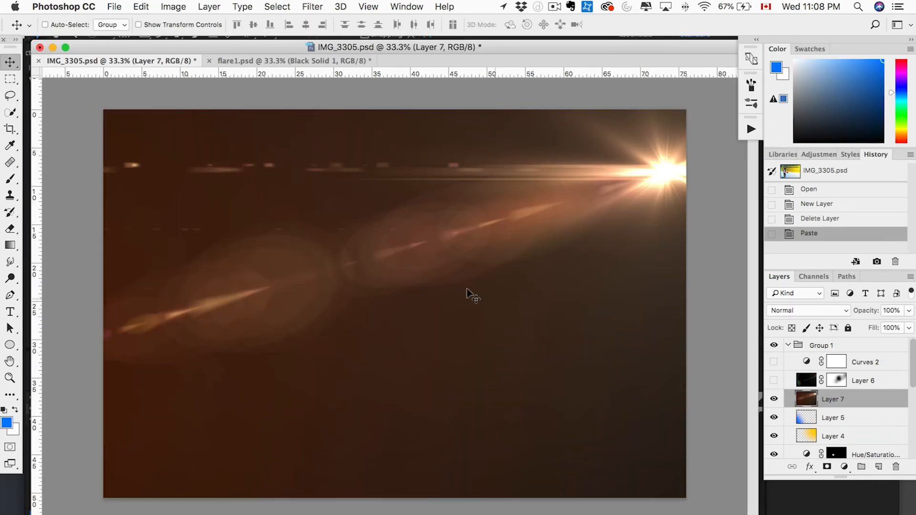
Step: Set the flare layer's blend mode to Linear Dodge (Add) over the lake photo
{"action": "left_click", "coordinate": [809, 310]}
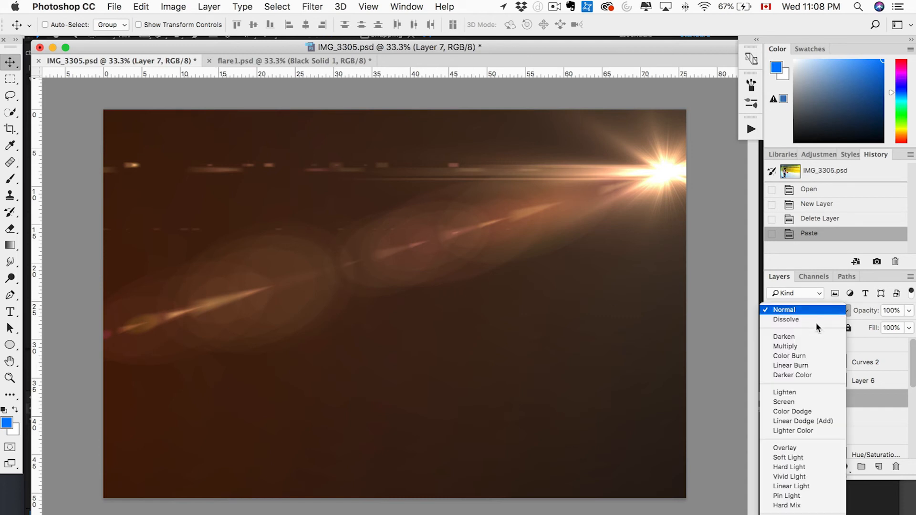
{"action": "mouse_move", "coordinate": [804, 421]}
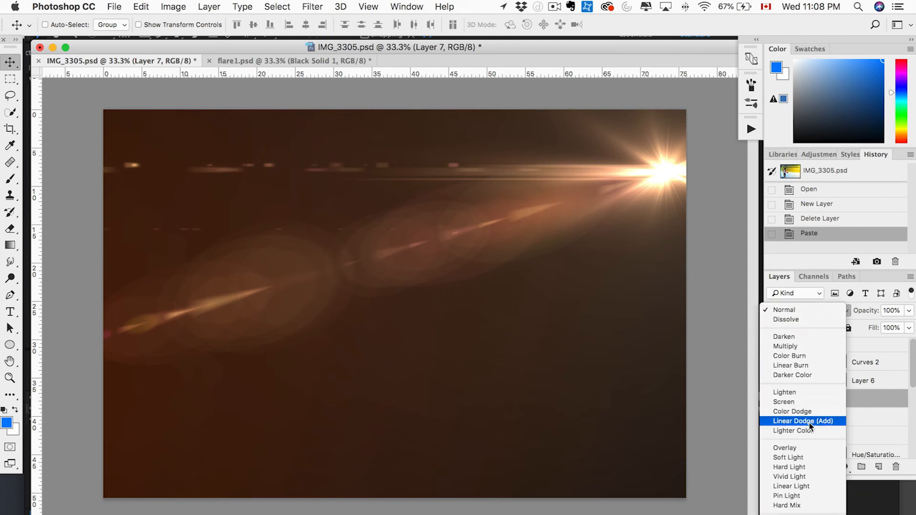
{"action": "left_click", "coordinate": [804, 421]}
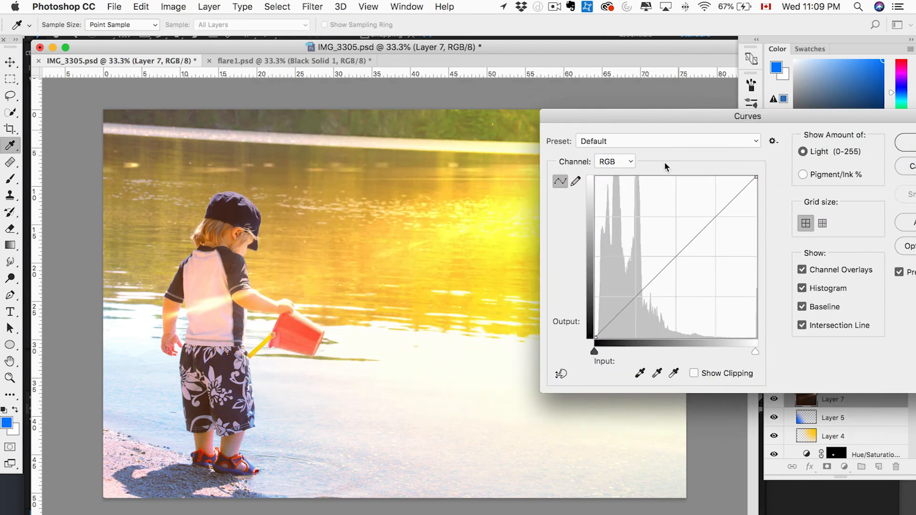
Step: Darken Layer 7 with a curve: black point moved in, midpoint pulled down, then confirmed
{"action": "left_click_drag", "start_coordinate": [595, 342], "coordinate": [605, 342]}
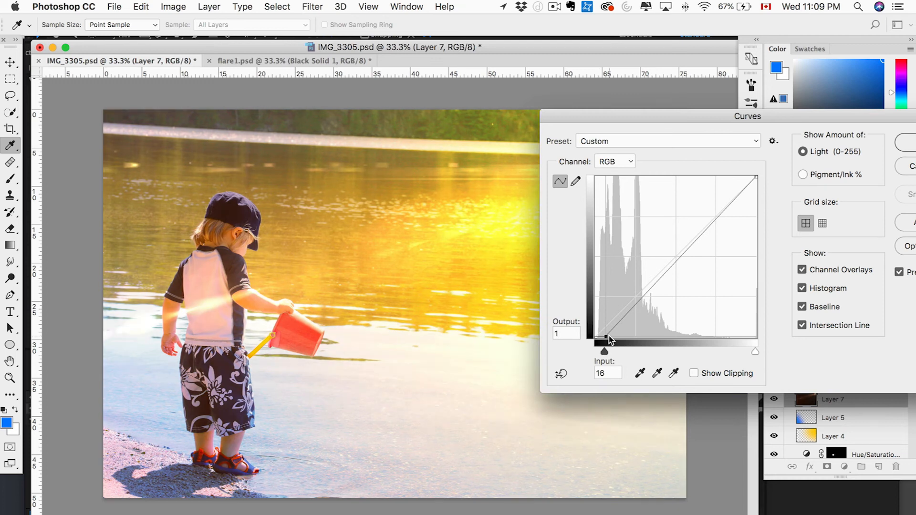
{"action": "left_click_drag", "start_coordinate": [595, 340], "coordinate": [605, 340]}
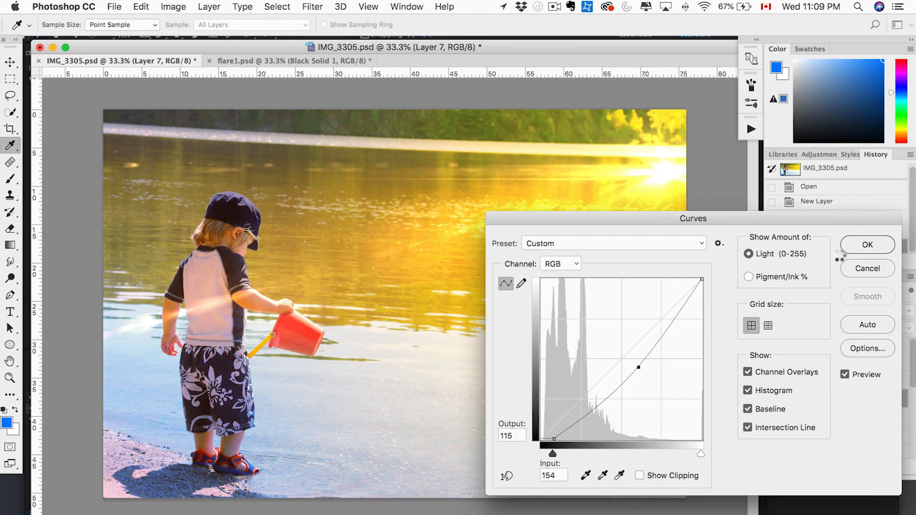
{"action": "left_click", "coordinate": [867, 245]}
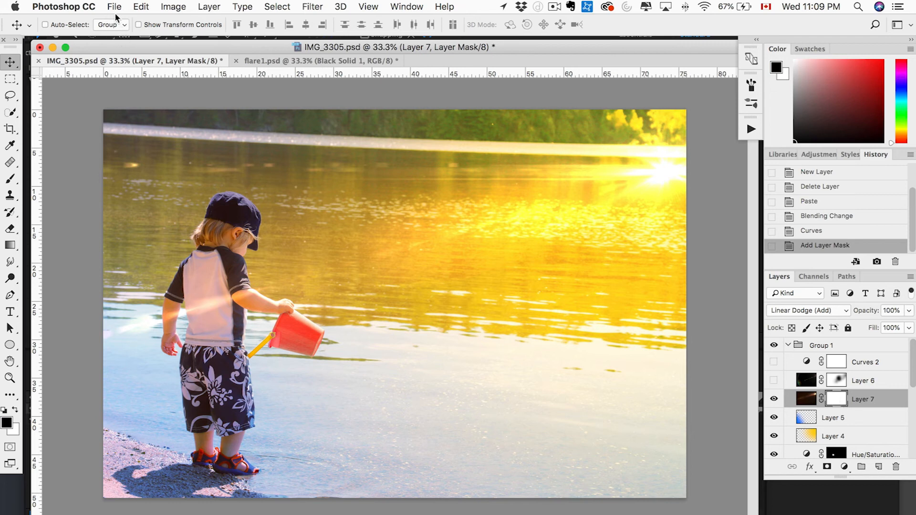
Step: Switch to the Brush tool and bring up its size and hardness settings for mask painting
{"action": "left_click", "coordinate": [9, 162]}
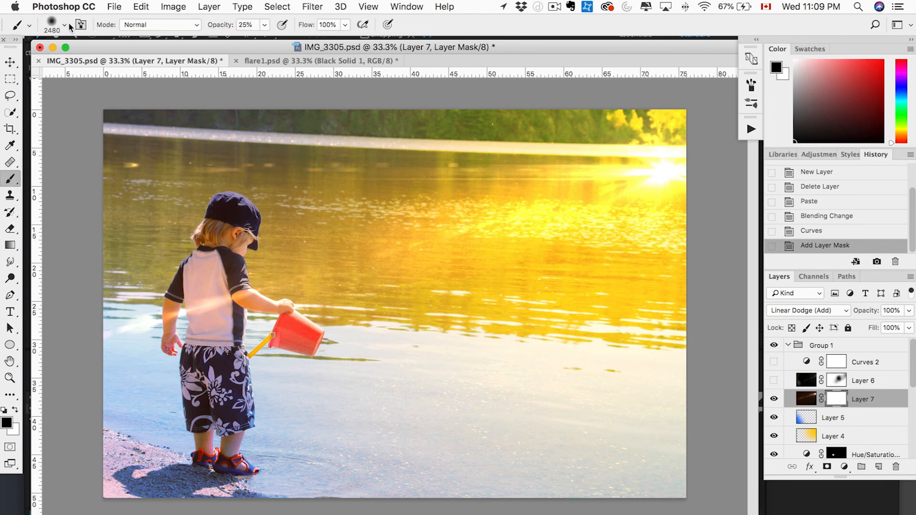
{"action": "left_click", "coordinate": [64, 25]}
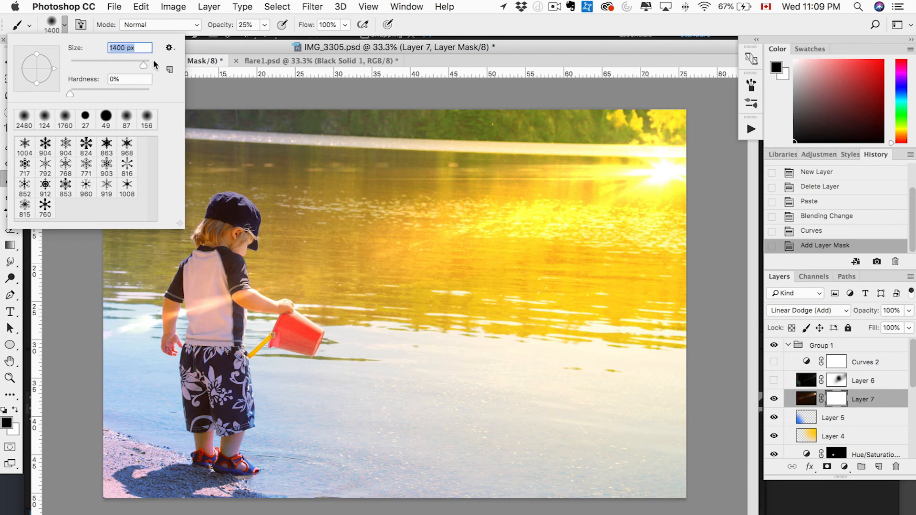
{"action": "mouse_move", "coordinate": [22, 425]}
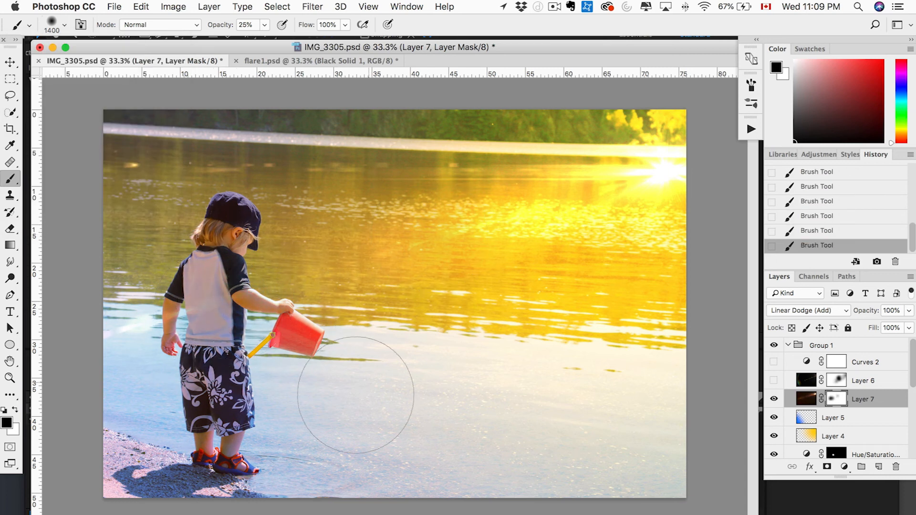
{"action": "mouse_move", "coordinate": [578, 272]}
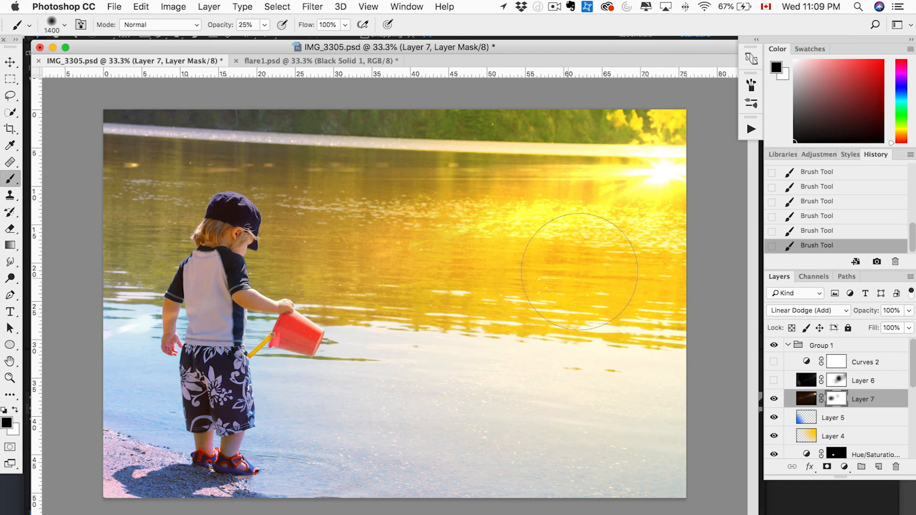